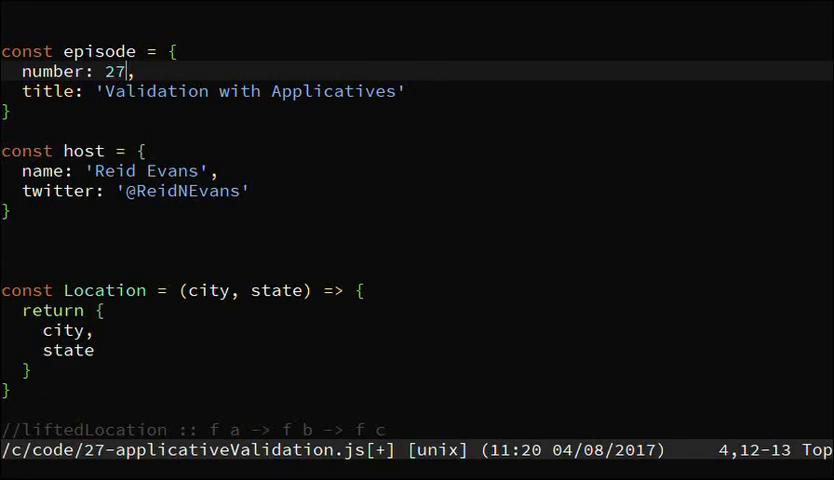
pyautogui.moveTo(308, 184)
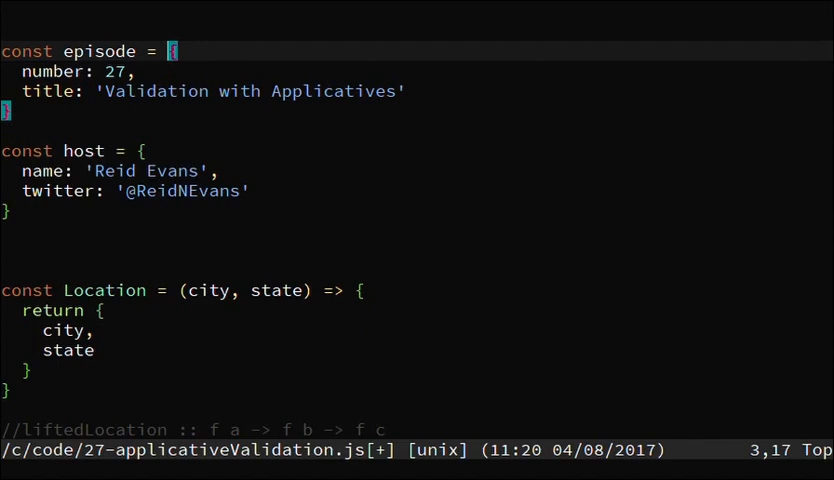
pyautogui.press('V')
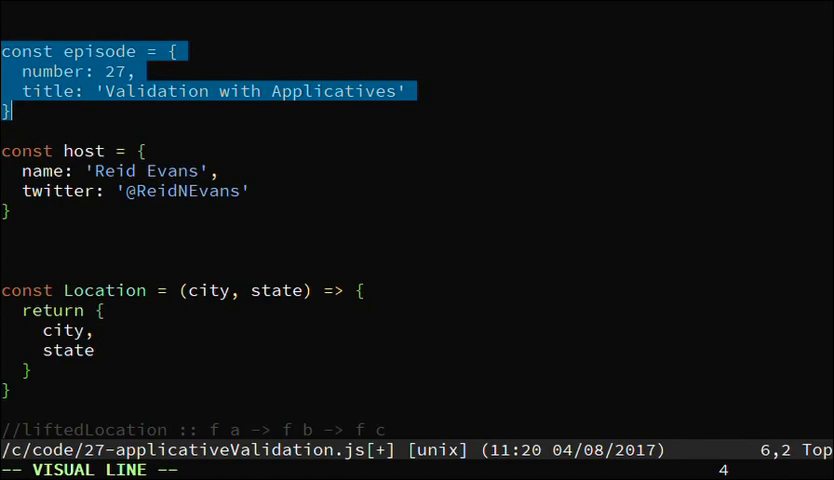
pyautogui.press('Escape')
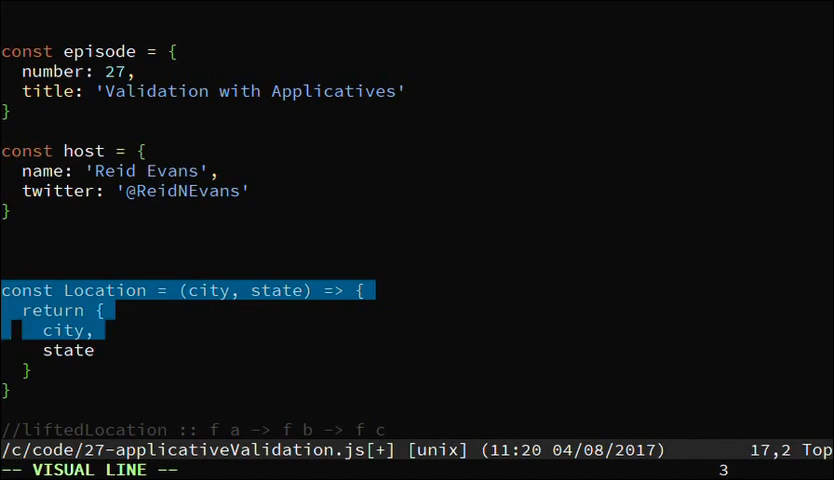
pyautogui.press('Escape')
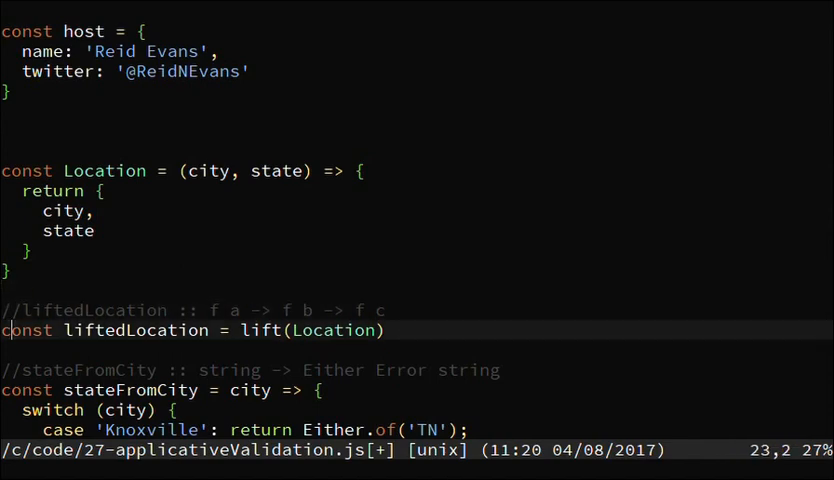
pyautogui.press('V')
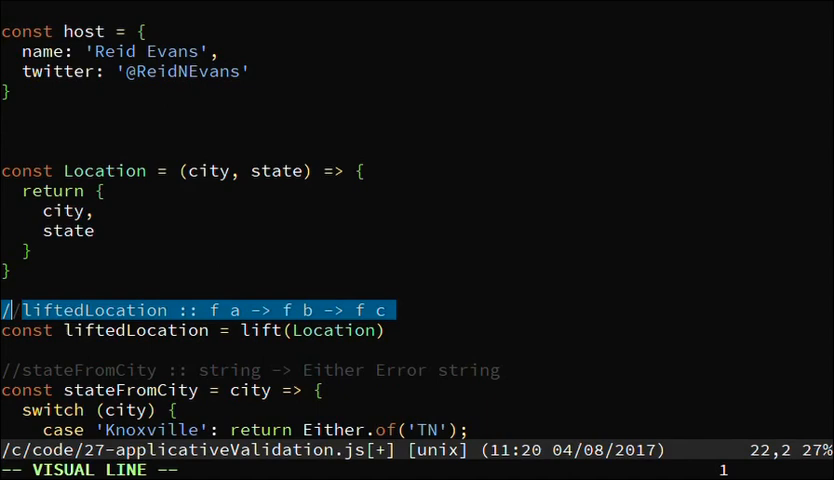
pyautogui.press('Escape')
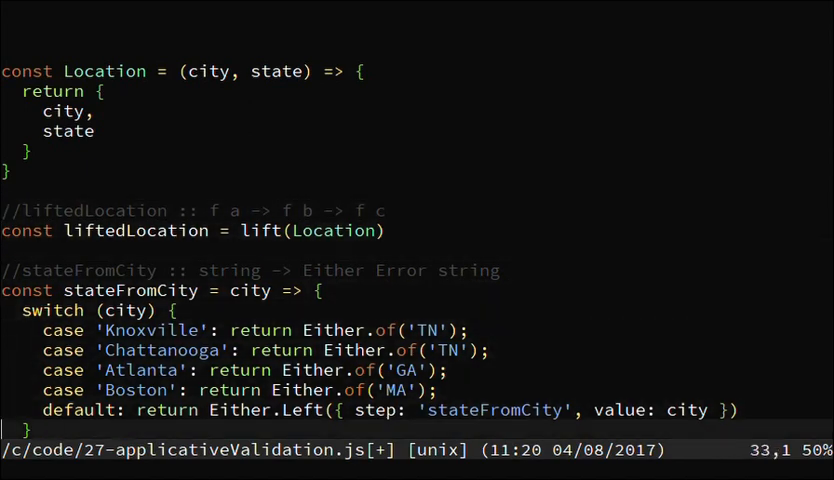
pyautogui.scroll(-3)
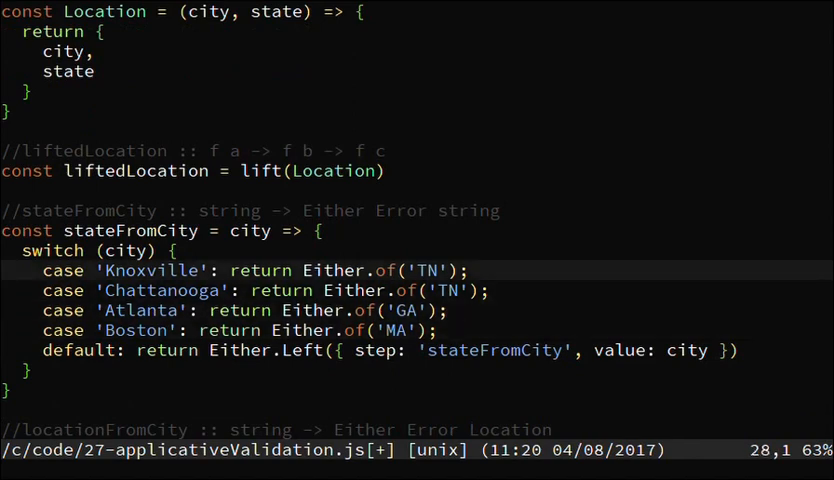
pyautogui.press('V')
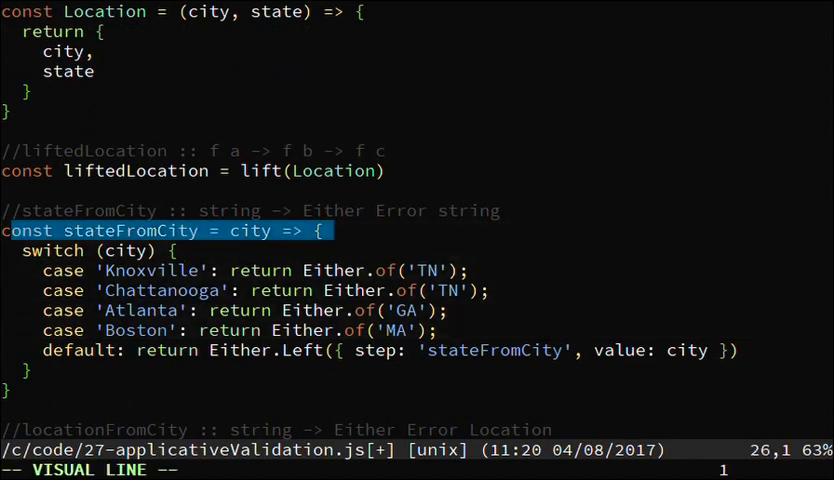
pyautogui.press('Escape')
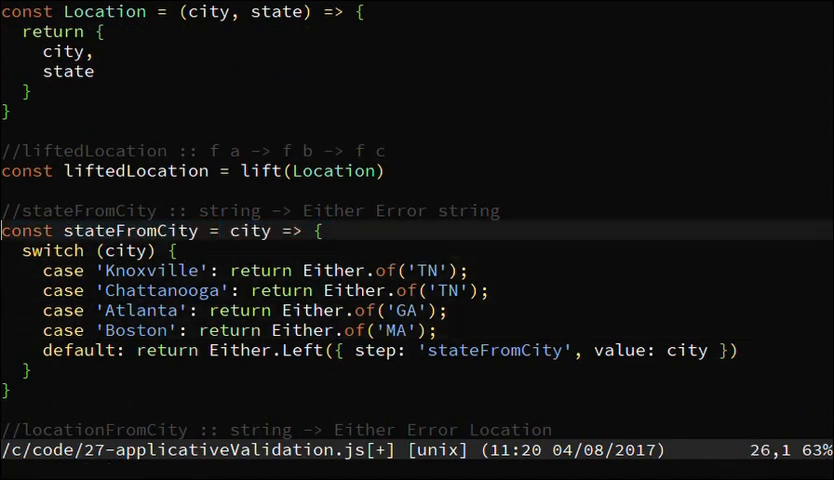
pyautogui.press('down')
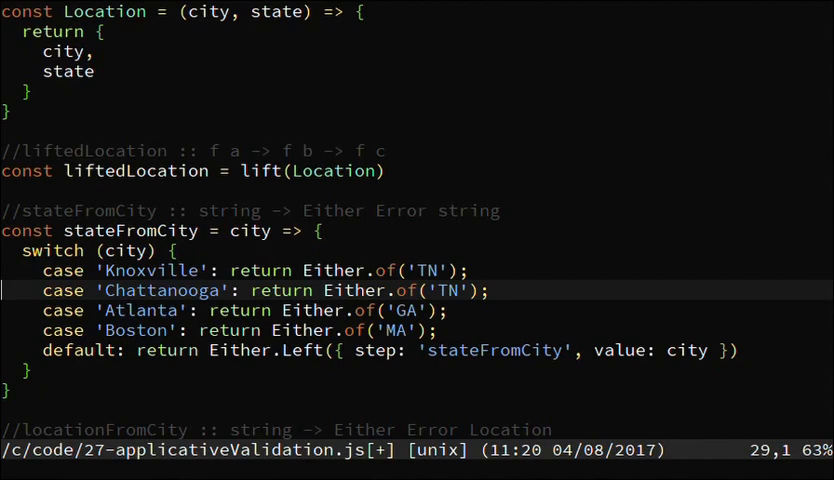
pyautogui.press('Up')
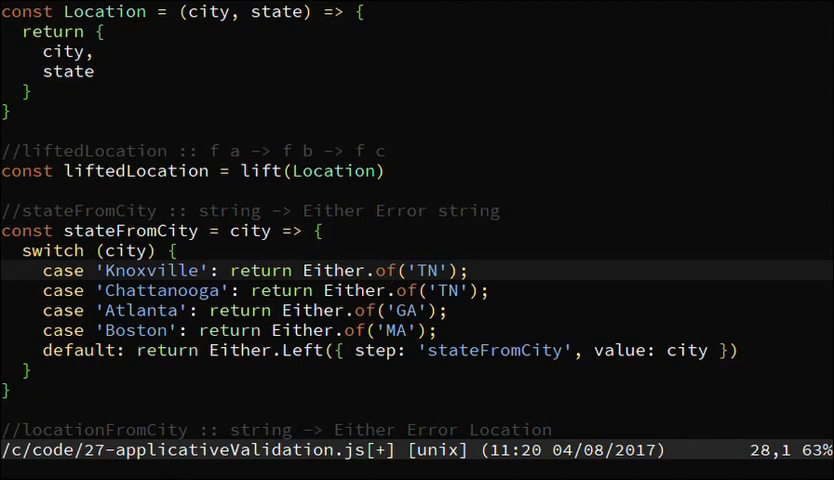
pyautogui.press('V')
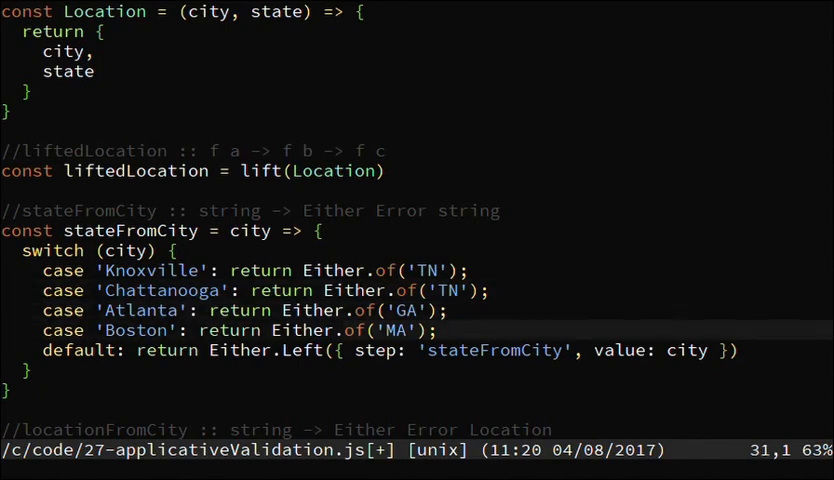
pyautogui.press('V')
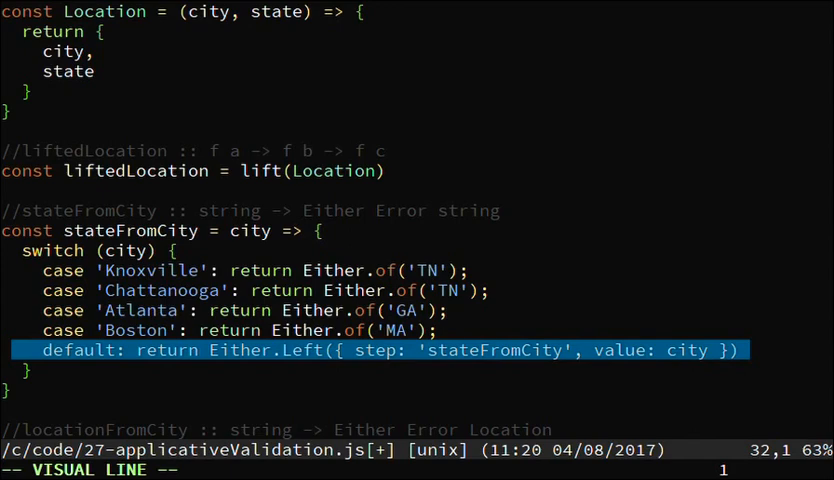
pyautogui.press('Escape')
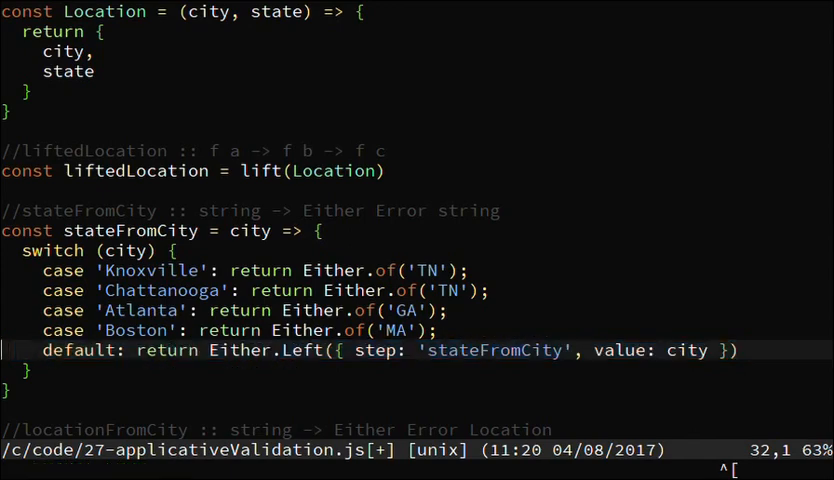
pyautogui.press('V')
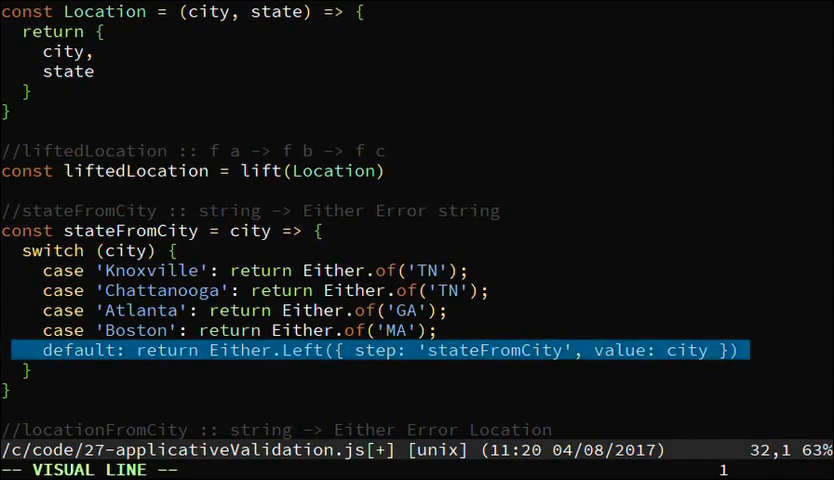
pyautogui.press('Escape')
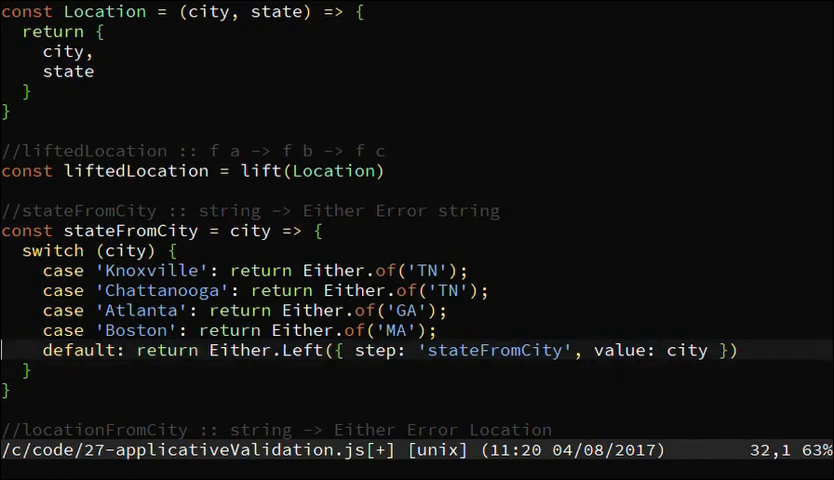
pyautogui.press('Down')
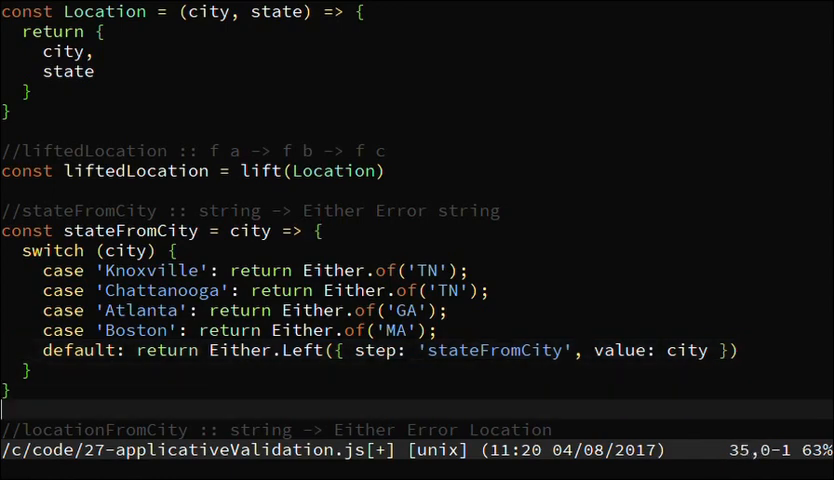
pyautogui.scroll(-3)
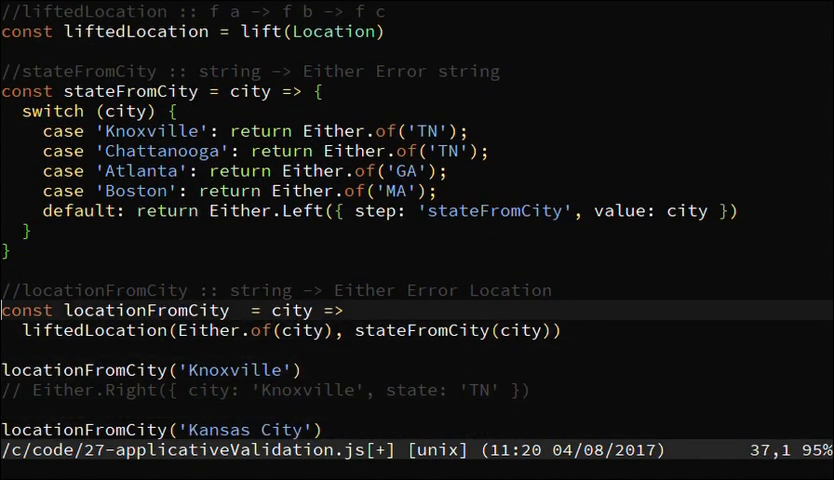
pyautogui.press('V')
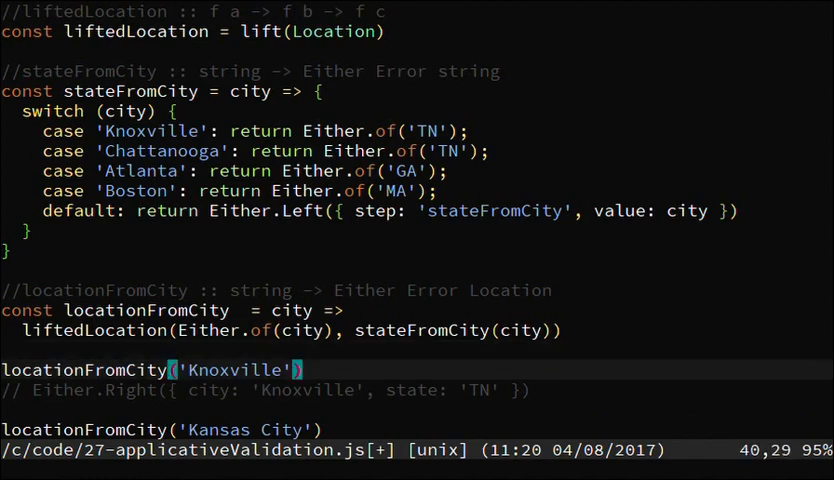
pyautogui.press('V')
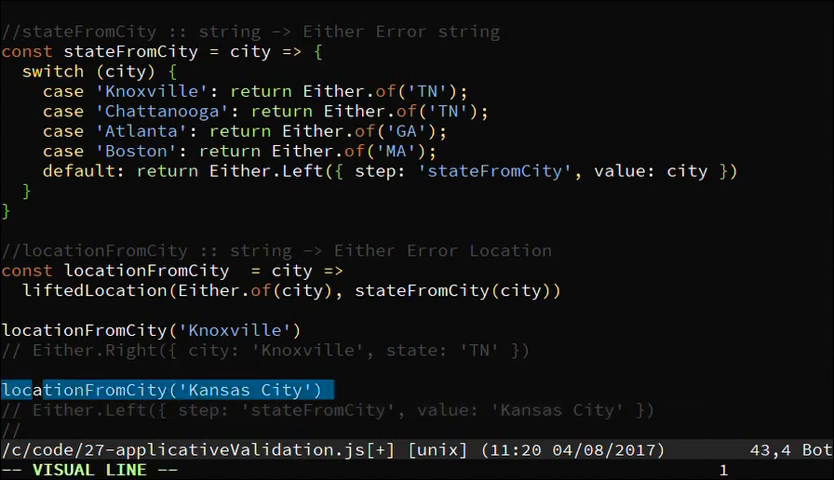
pyautogui.press('j')
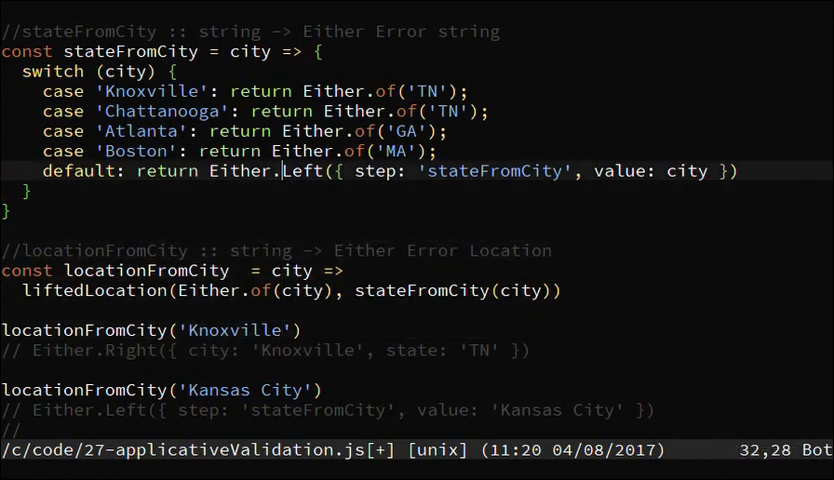
pyautogui.press('Escape')
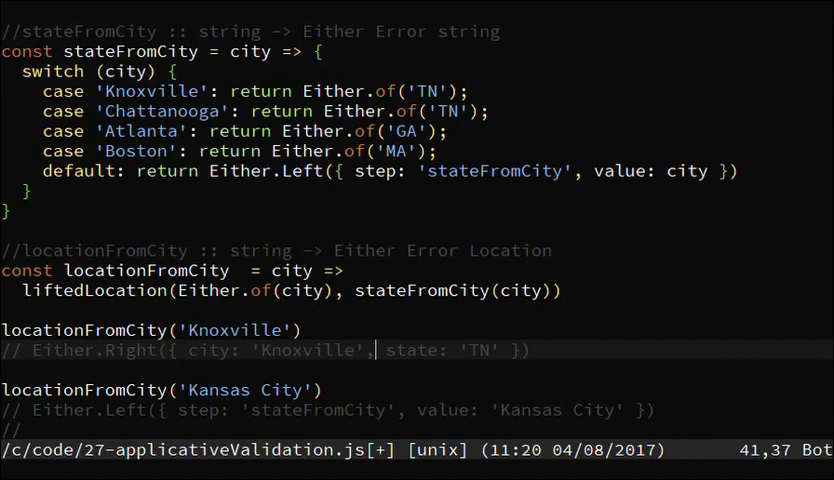
pyautogui.press('V')
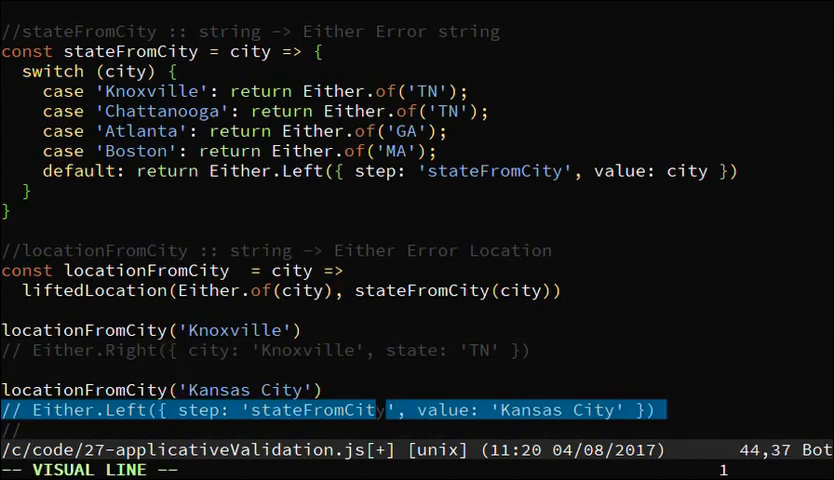